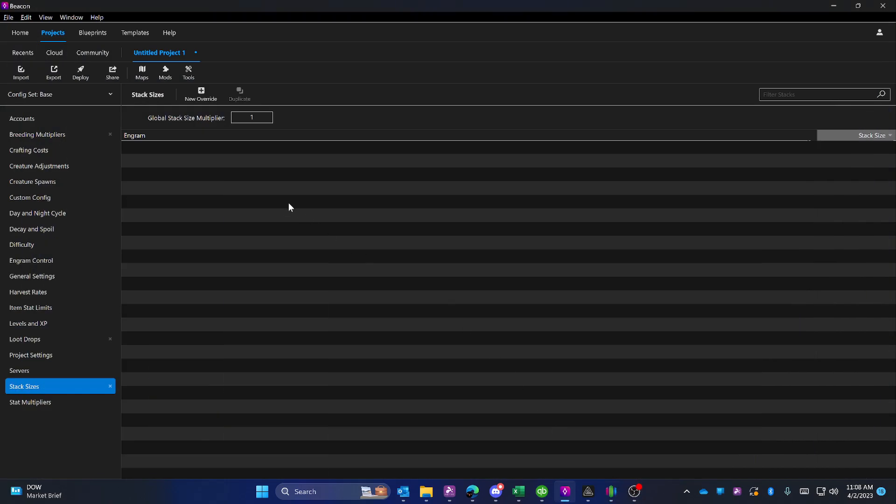
{"action": "mouse_move", "coordinate": [443, 200]}
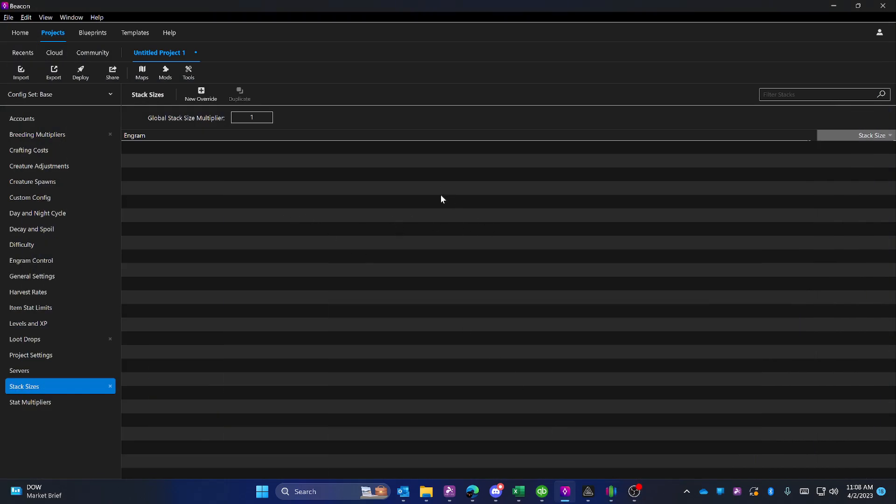
{"action": "mouse_move", "coordinate": [281, 198]}
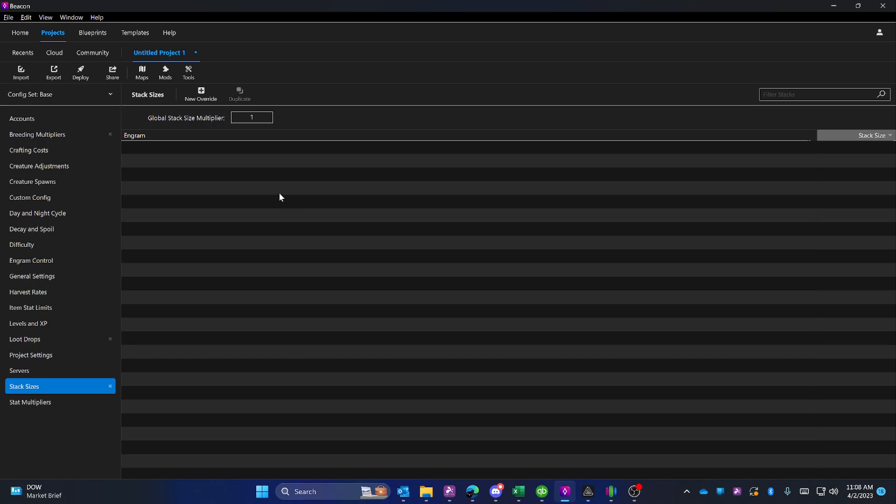
{"action": "mouse_move", "coordinate": [210, 142]}
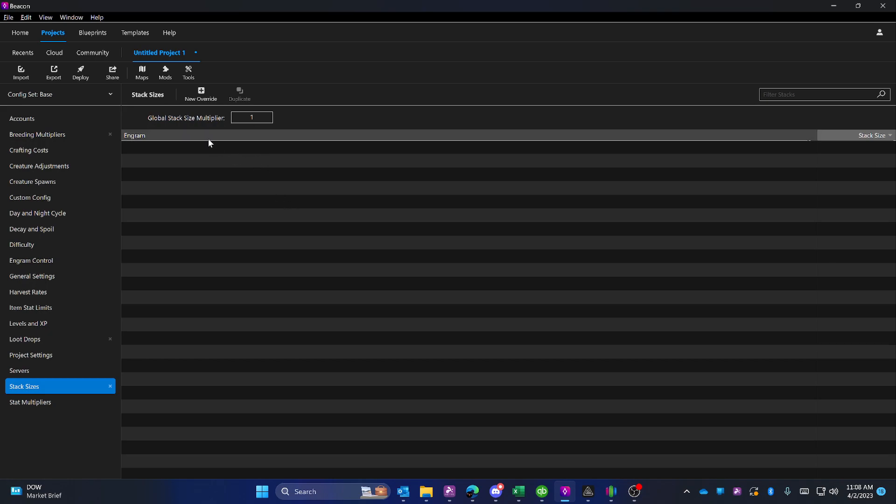
{"action": "mouse_move", "coordinate": [67, 370]}
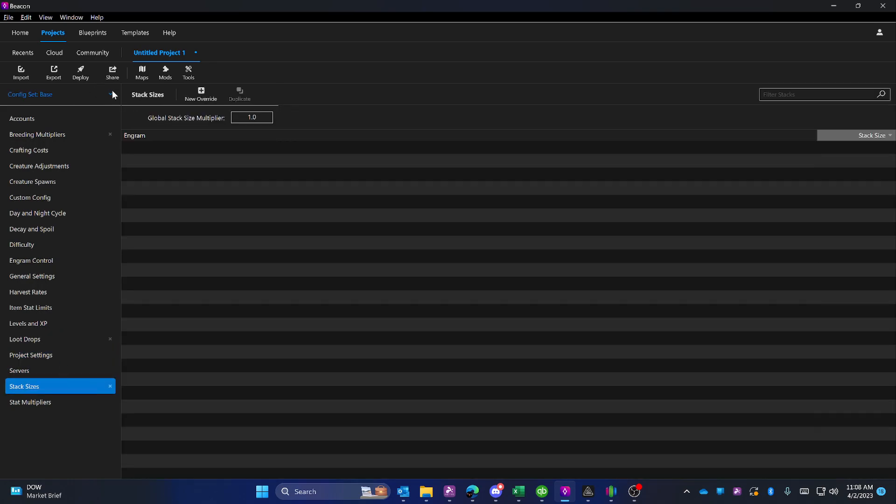
{"action": "mouse_move", "coordinate": [201, 92]}
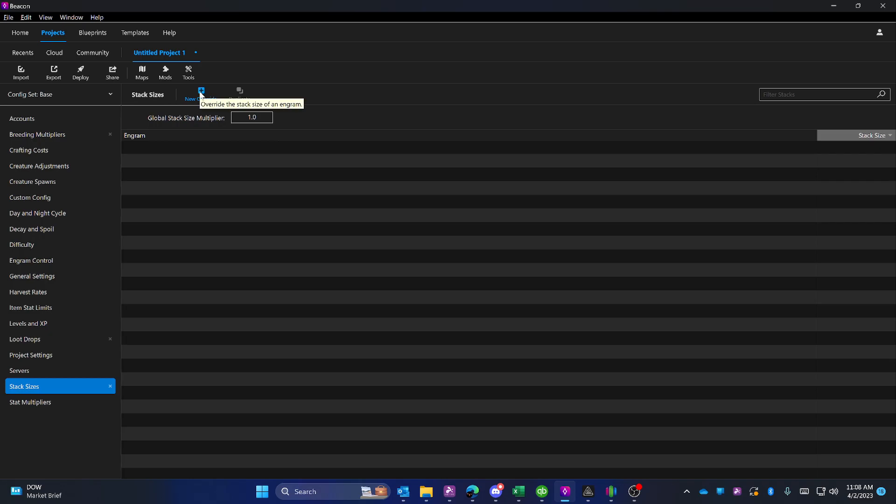
- Add an Aberration Sword Skin override at 2,000 and start duplicating it to other items
{"action": "left_click", "coordinate": [201, 91]}
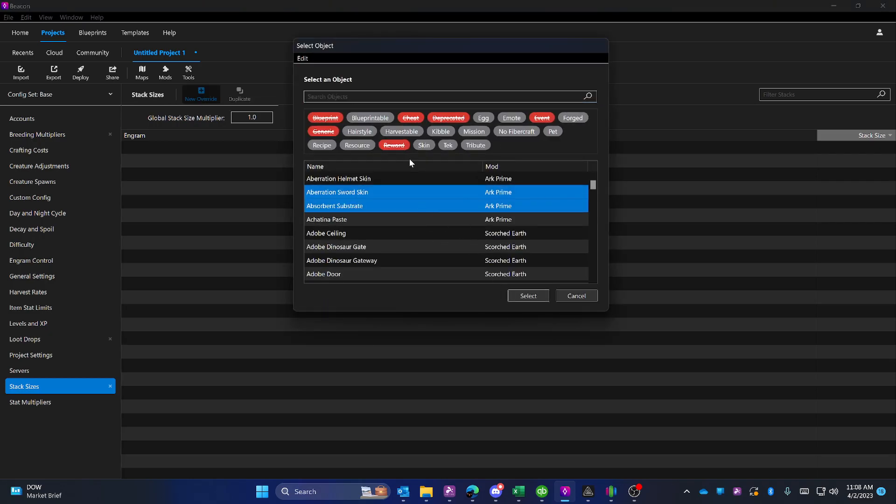
{"action": "left_click", "coordinate": [528, 295]}
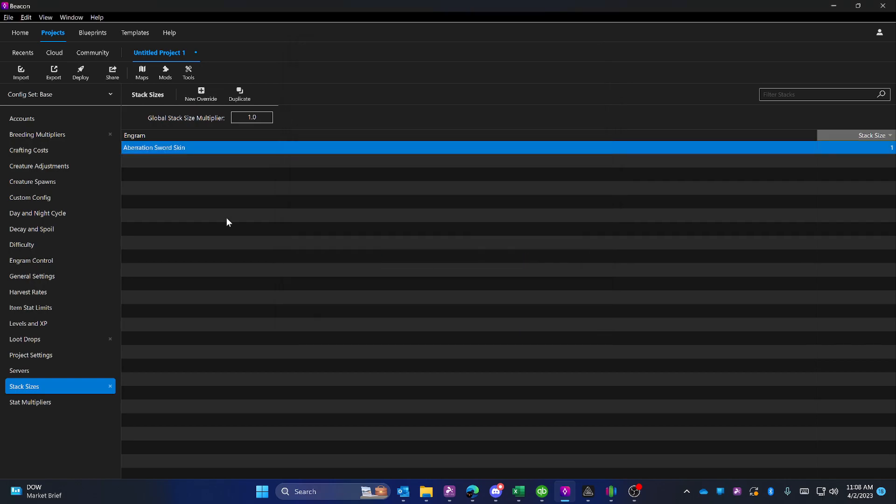
{"action": "mouse_move", "coordinate": [863, 151]}
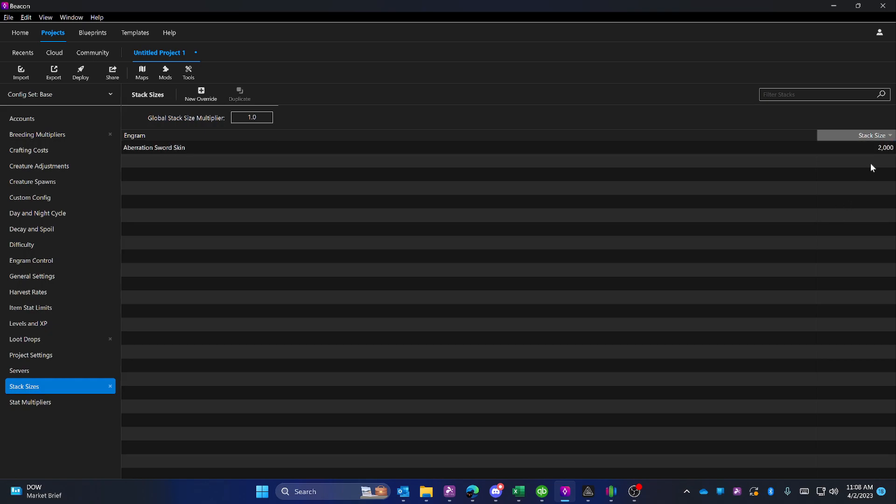
{"action": "left_click", "coordinate": [154, 147]}
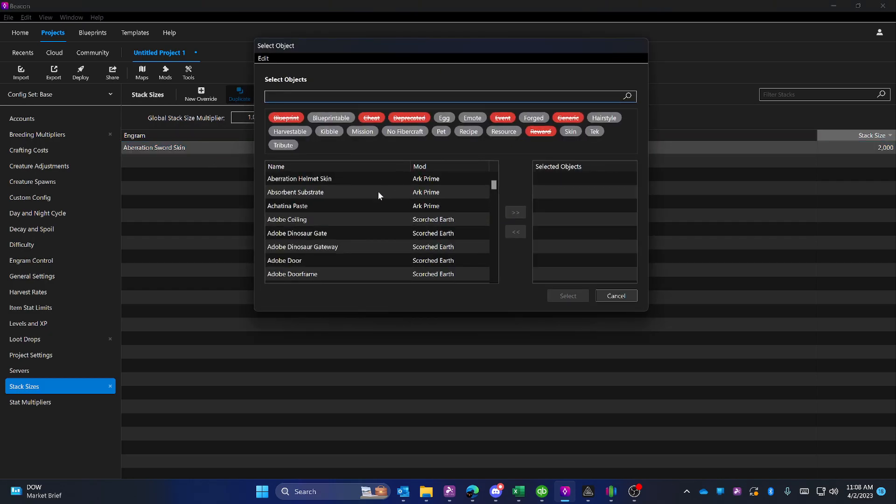
- Copy the override to all objects, undo it, and request deletion of the Aberration Sword Skin row
{"action": "left_click", "coordinate": [318, 179]}
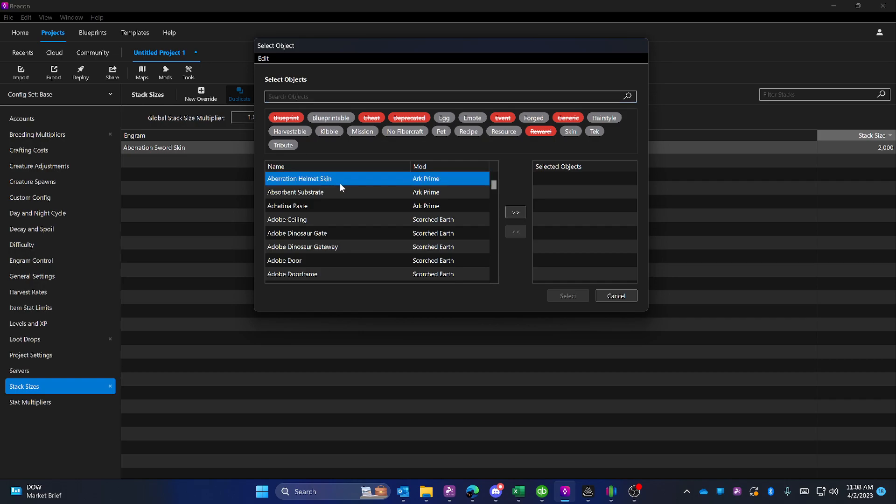
{"action": "mouse_move", "coordinate": [344, 201]}
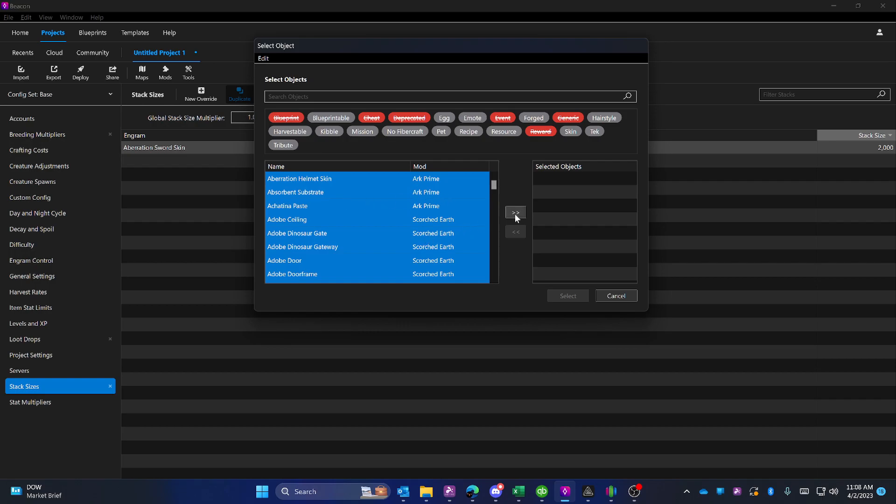
{"action": "left_click", "coordinate": [516, 213]}
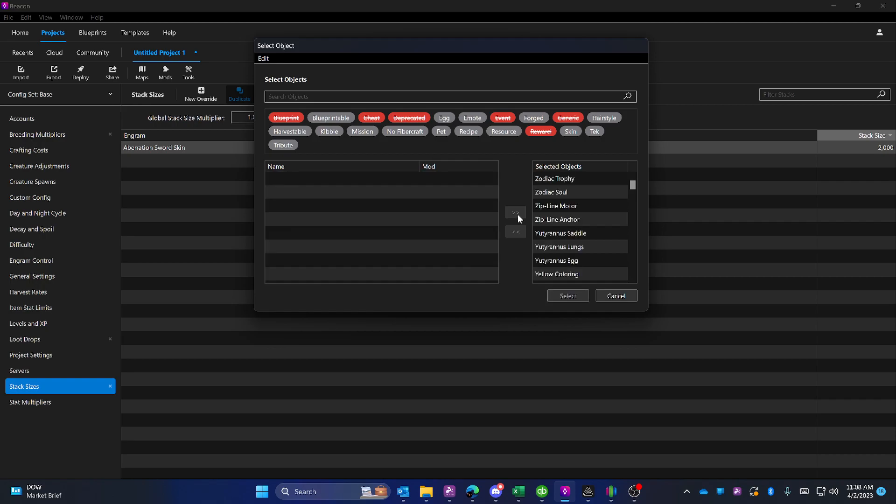
{"action": "left_click", "coordinate": [617, 296]}
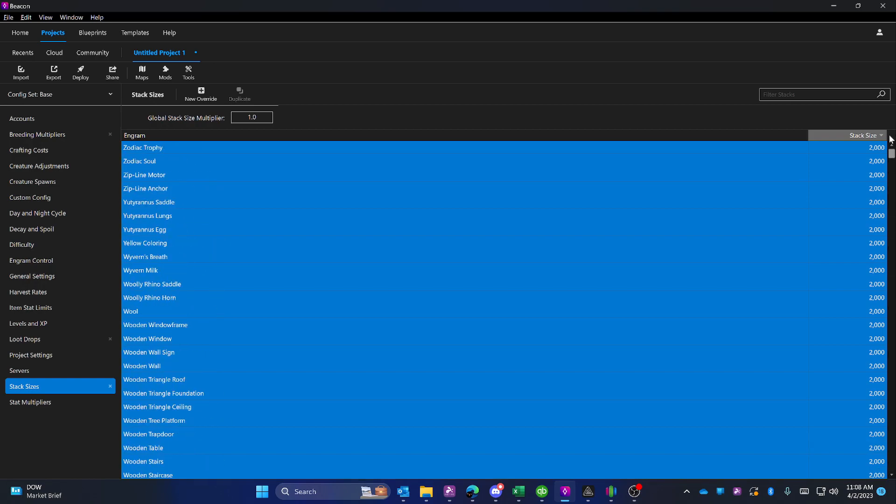
{"action": "mouse_move", "coordinate": [596, 425]}
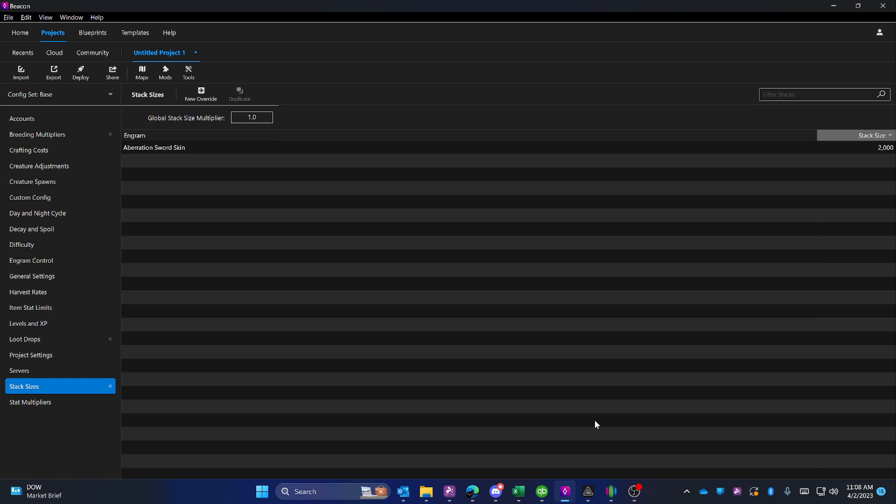
{"action": "left_click", "coordinate": [154, 148]}
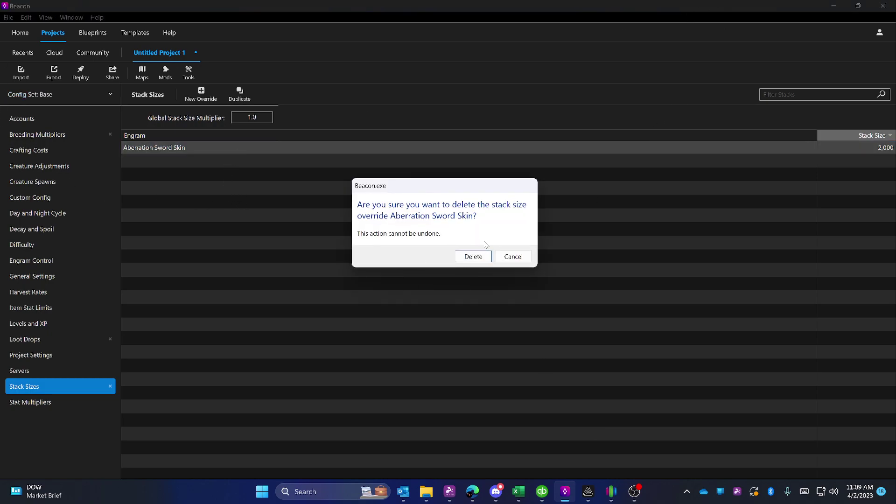
- Delete the Aberration Sword Skin override and add an Amarberry override set to 2,000
{"action": "left_click", "coordinate": [473, 256]}
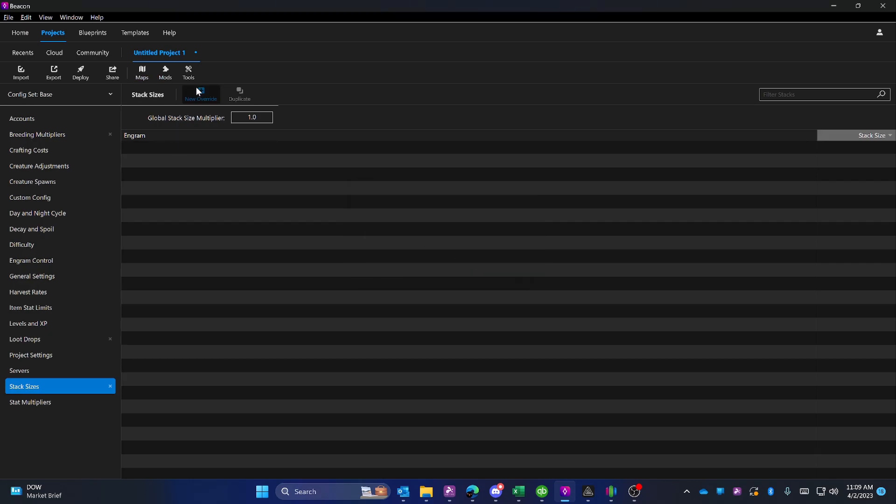
{"action": "left_click", "coordinate": [200, 93]}
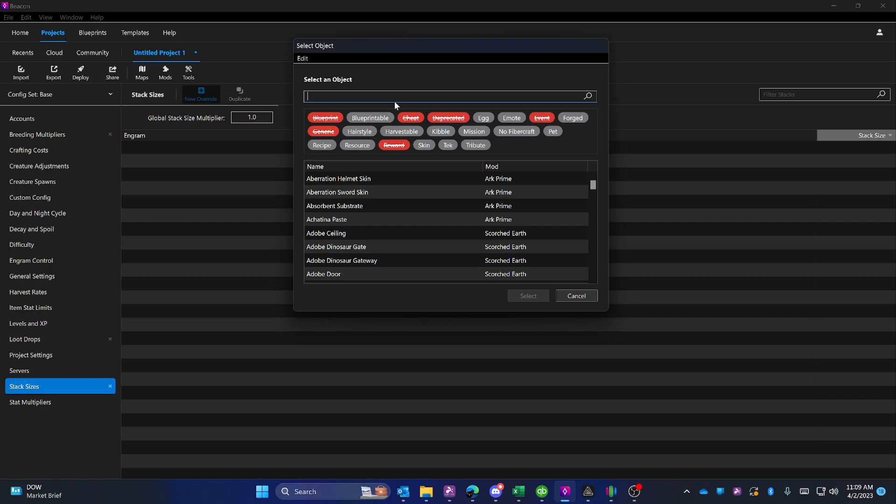
{"action": "type", "text": "berry"}
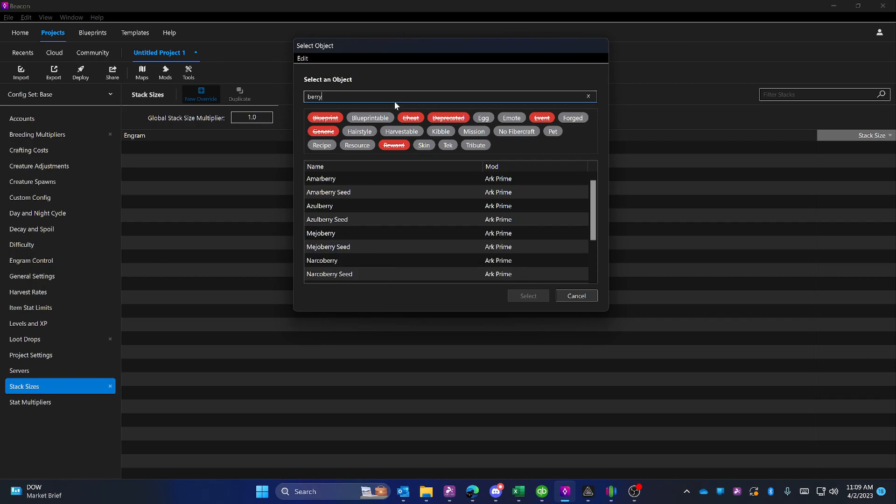
{"action": "mouse_move", "coordinate": [504, 185]}
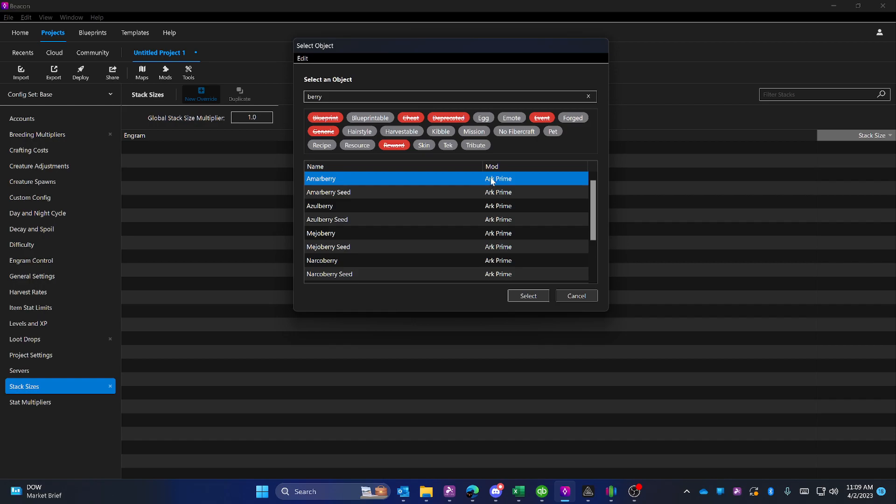
{"action": "left_click", "coordinate": [529, 295]}
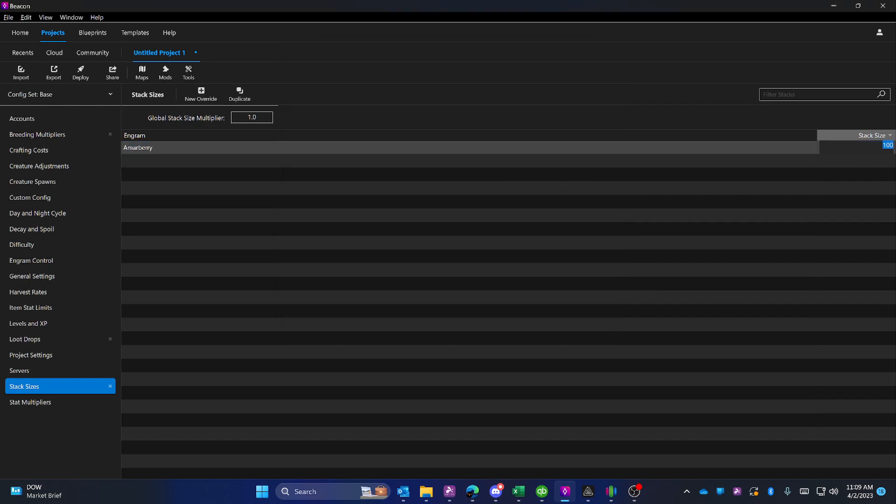
{"action": "type", "text": "2000"}
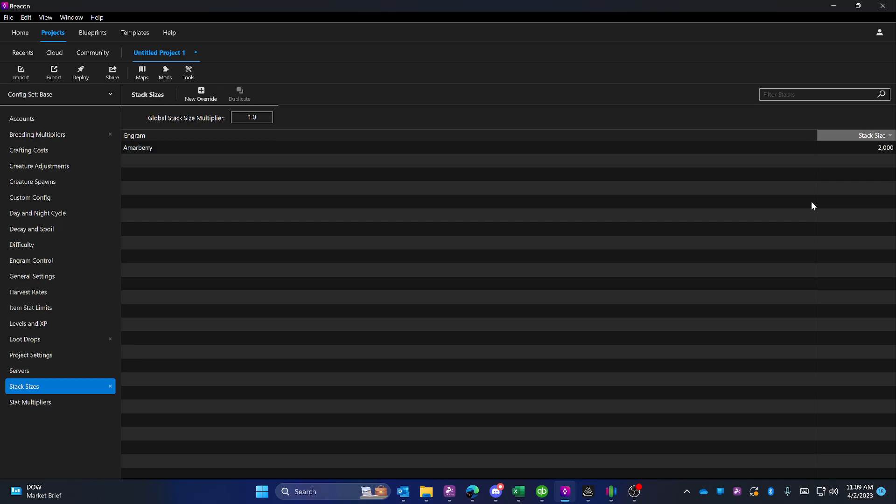
{"action": "left_click", "coordinate": [137, 147]}
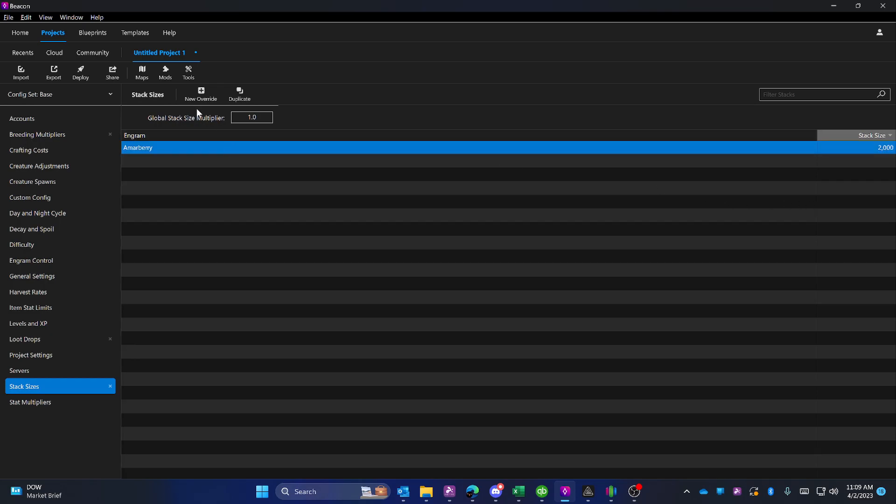
- Create overrides for Azulberry, Mejoberry, Narcoberry and Stimberry from a 'berry' search, then request their deletion
{"action": "left_click", "coordinate": [201, 93]}
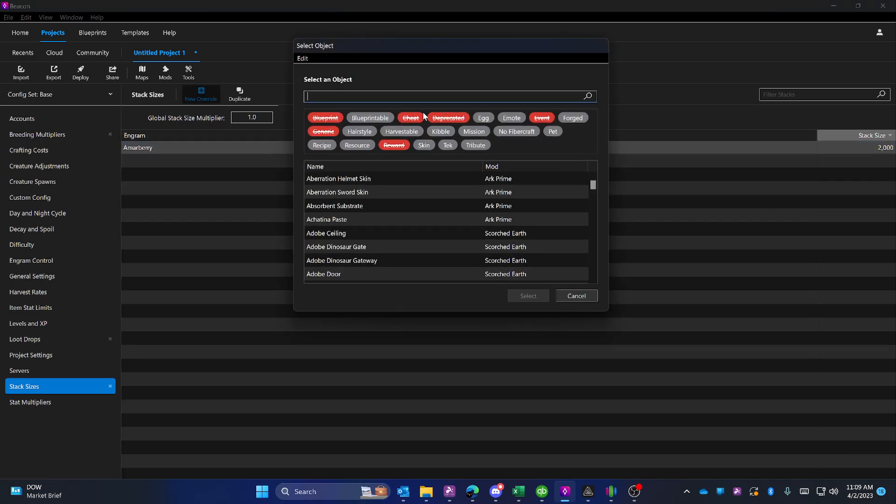
{"action": "type", "text": "berry"}
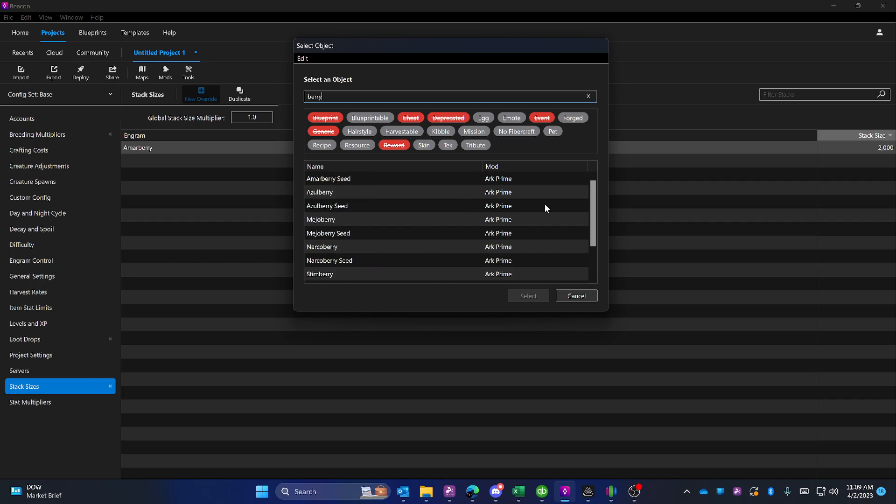
{"action": "mouse_move", "coordinate": [361, 210]}
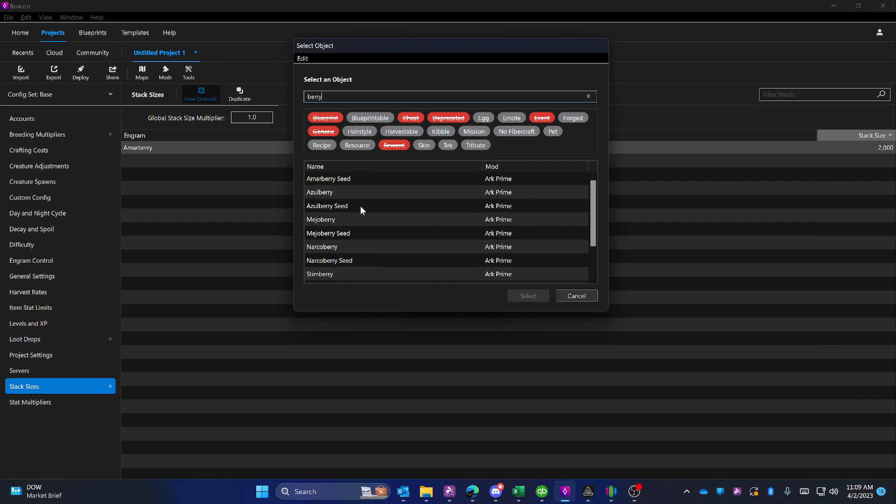
{"action": "mouse_move", "coordinate": [402, 196]}
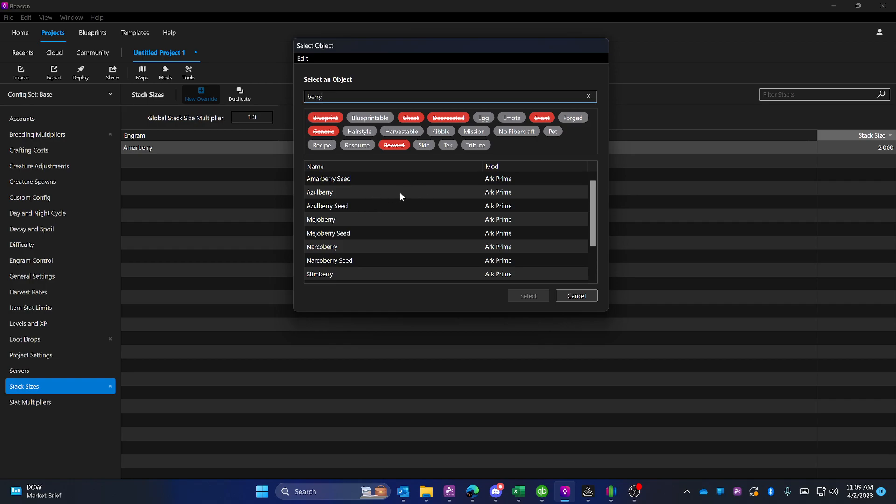
{"action": "mouse_move", "coordinate": [377, 224]}
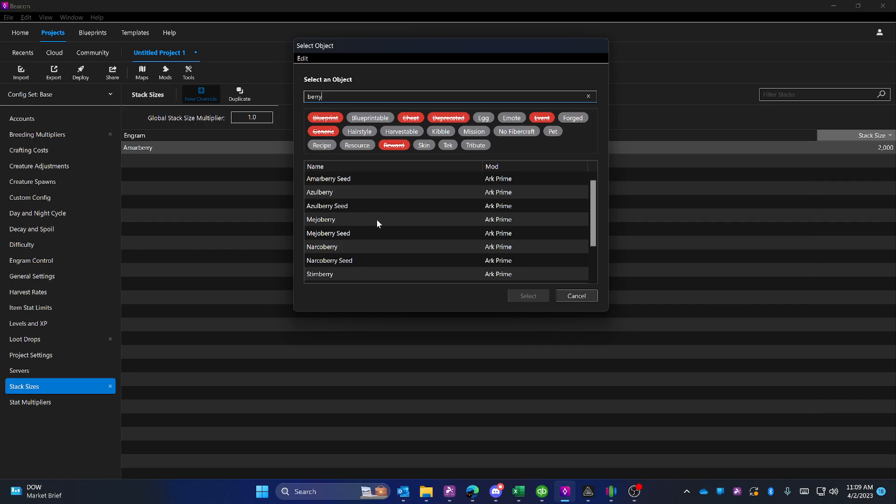
{"action": "mouse_move", "coordinate": [360, 108]}
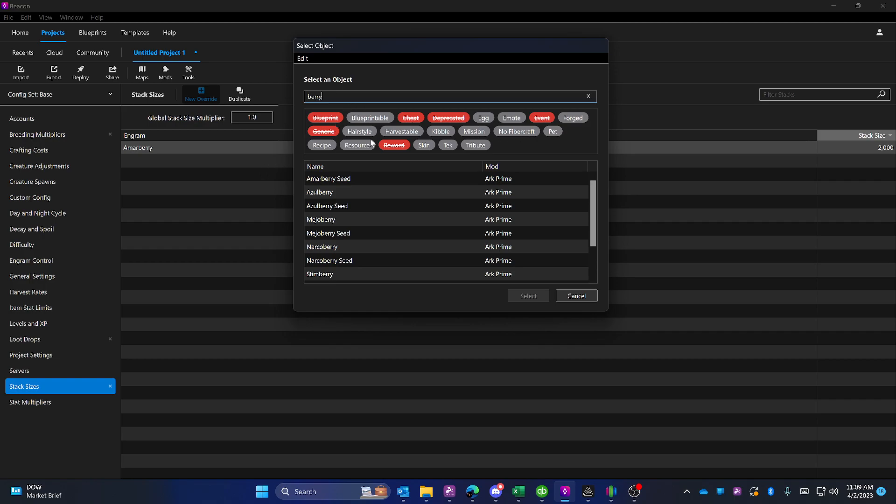
{"action": "mouse_move", "coordinate": [366, 133]}
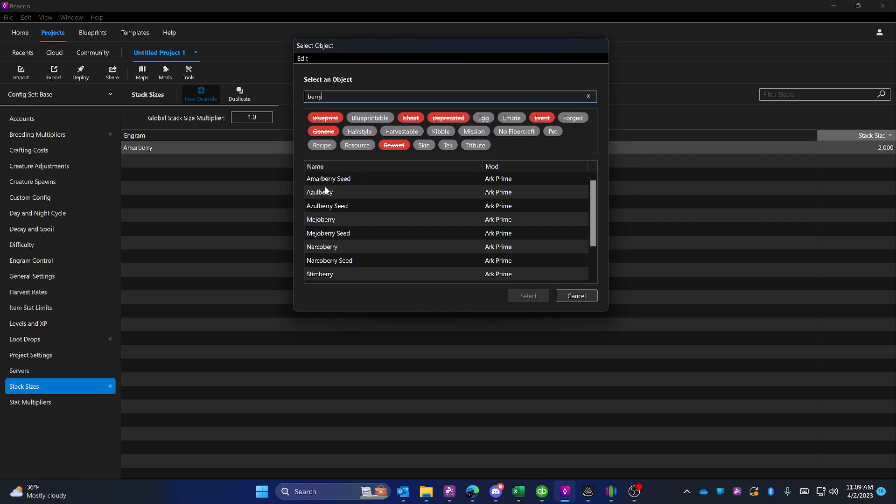
{"action": "left_click", "coordinate": [319, 192]}
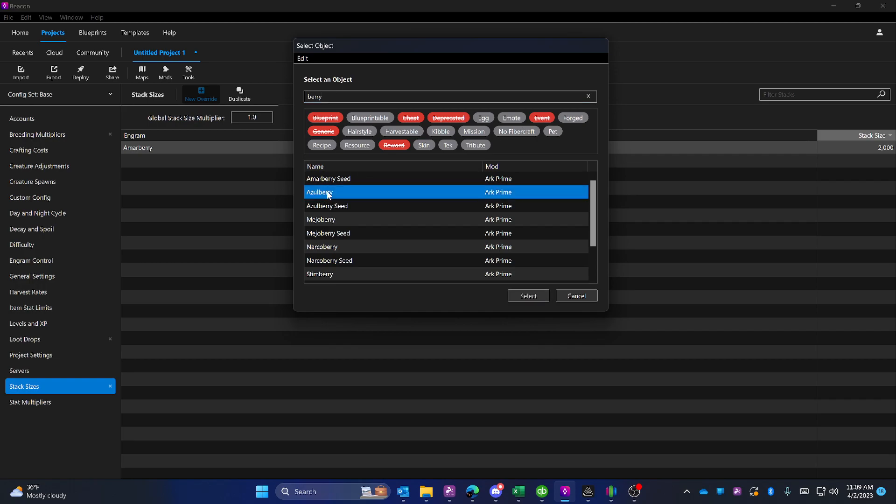
{"action": "mouse_move", "coordinate": [358, 224]}
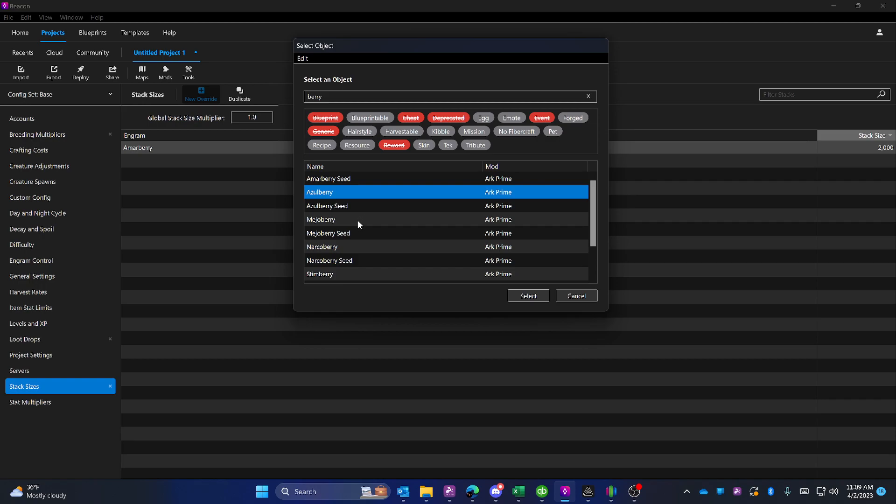
{"action": "left_click", "coordinate": [321, 219]}
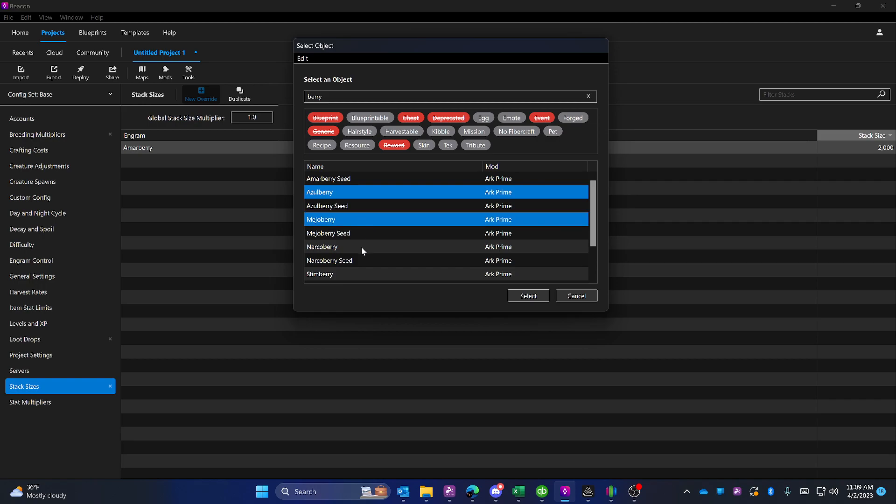
{"action": "scroll", "scroll_direction": "down", "scroll_amount": 3}
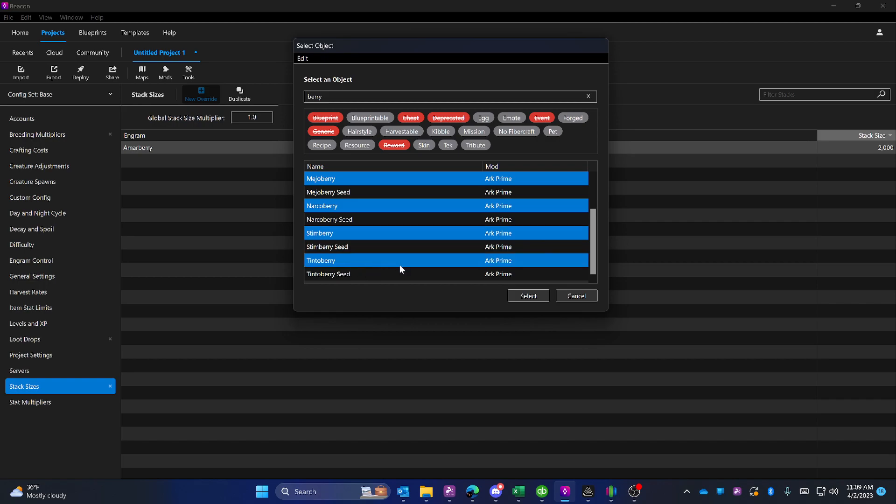
{"action": "mouse_move", "coordinate": [358, 239]}
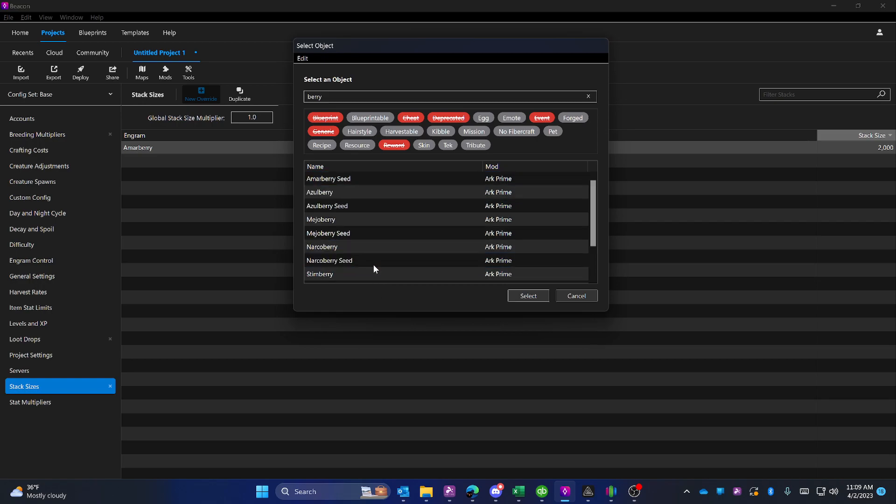
{"action": "mouse_move", "coordinate": [361, 201]}
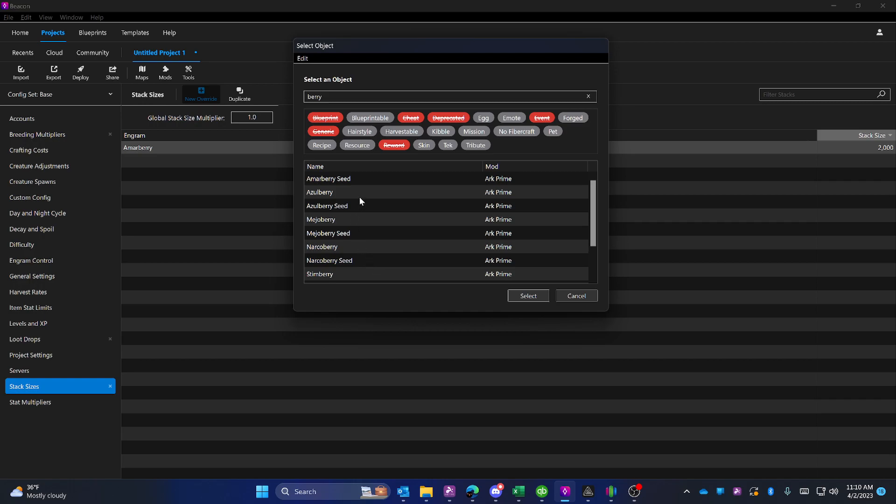
{"action": "left_click", "coordinate": [329, 178]}
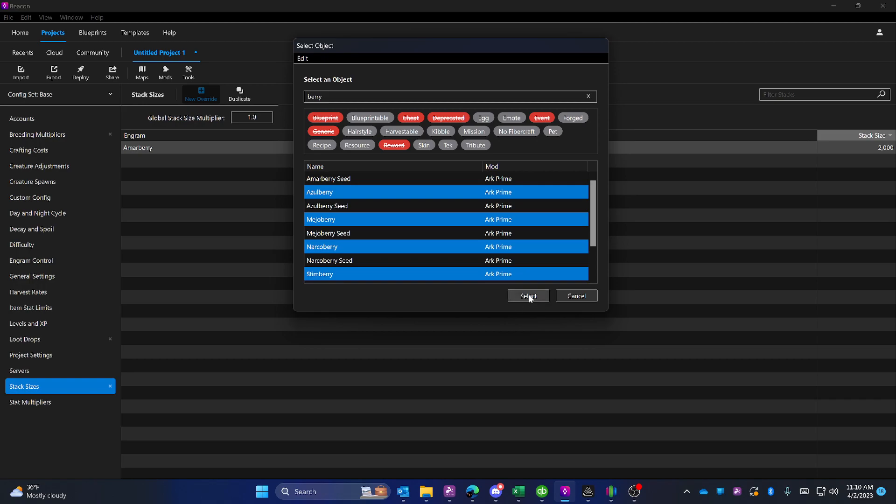
{"action": "left_click", "coordinate": [528, 295]}
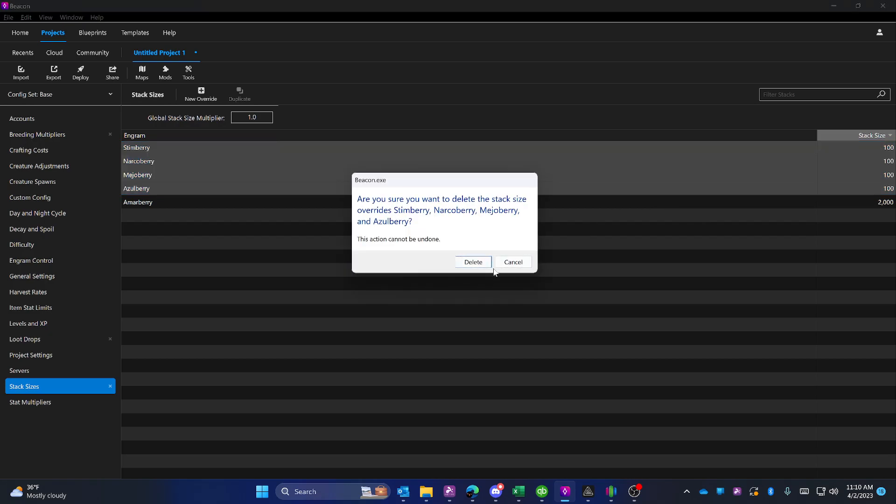
- Delete the four 100-size overrides and duplicate Amarberry's 2,000 to Azulberry, Mejoberry, Narcoberry, Stimberry and Tintoberry
{"action": "left_click", "coordinate": [474, 262]}
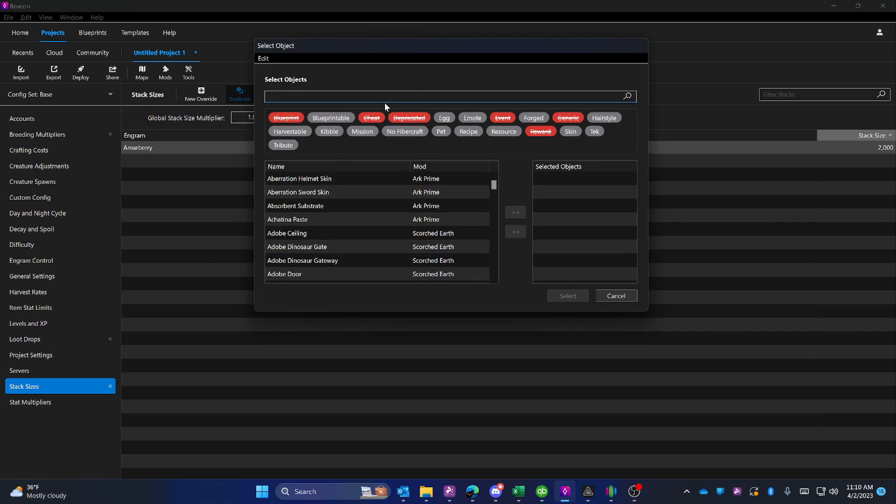
{"action": "mouse_move", "coordinate": [467, 184]}
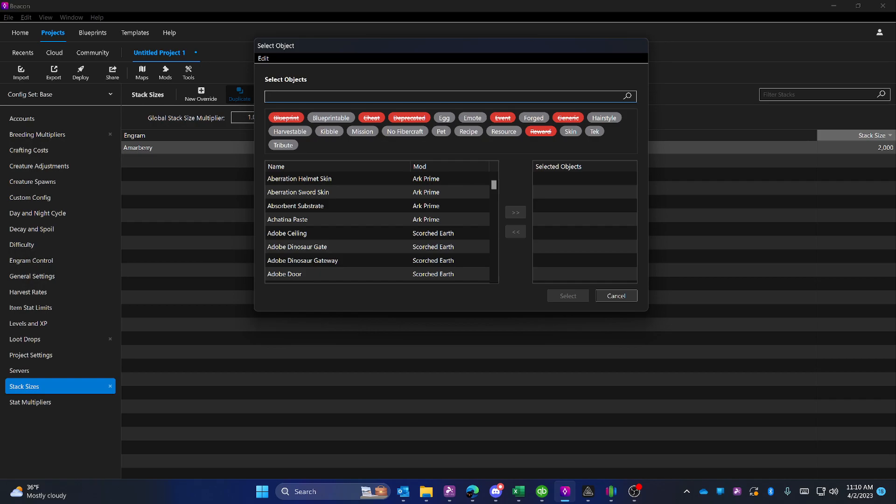
{"action": "type", "text": "berry"}
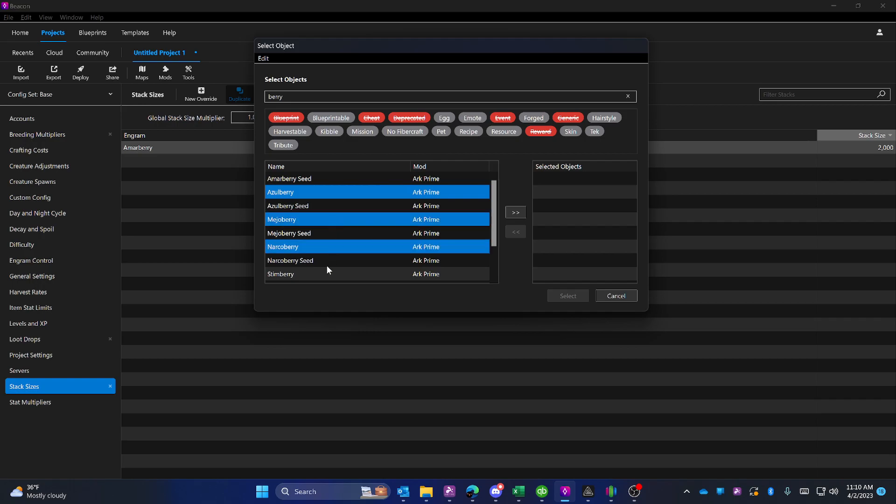
{"action": "scroll", "scroll_direction": "down", "scroll_amount": 3}
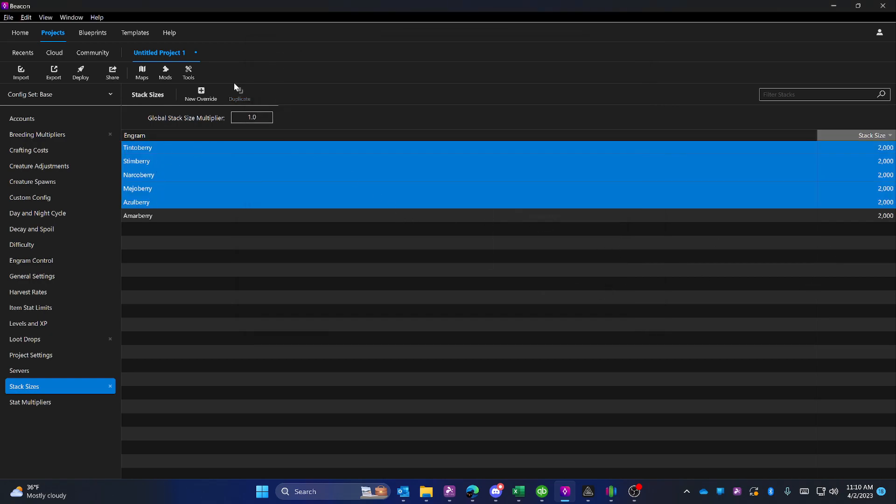
{"action": "mouse_move", "coordinate": [701, 195]}
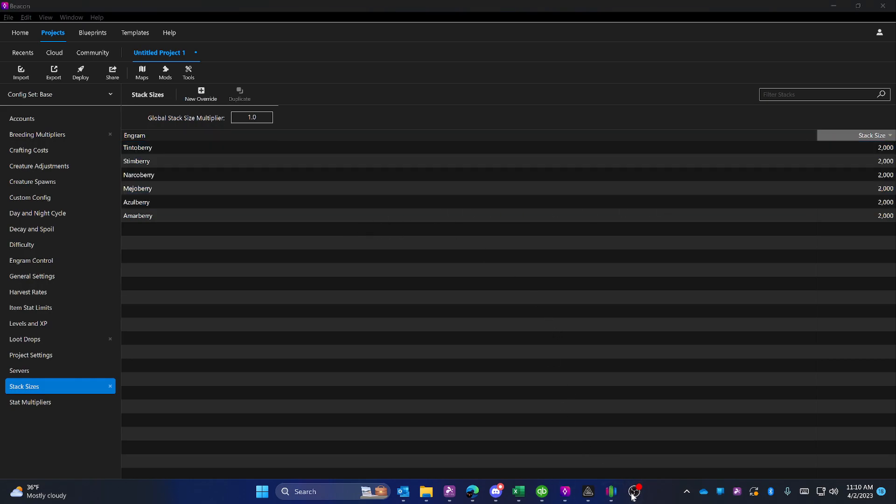
{"action": "left_click", "coordinate": [633, 491]}
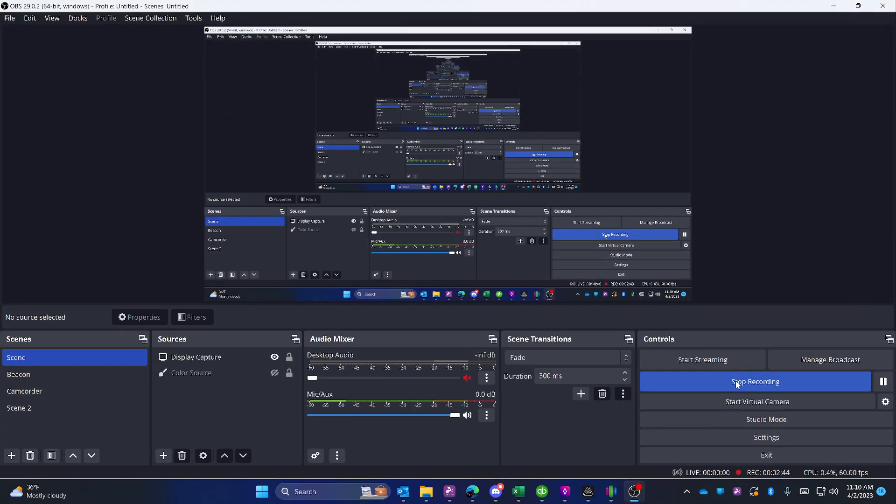